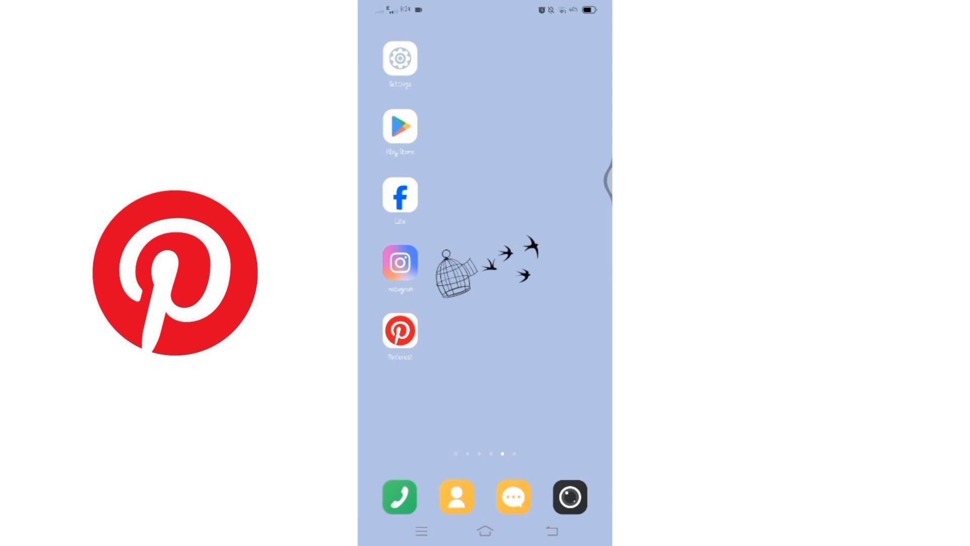
Launch Pinterest and go to the Saved page showing the unicorn, nature and mix boards
left_click(399, 331)
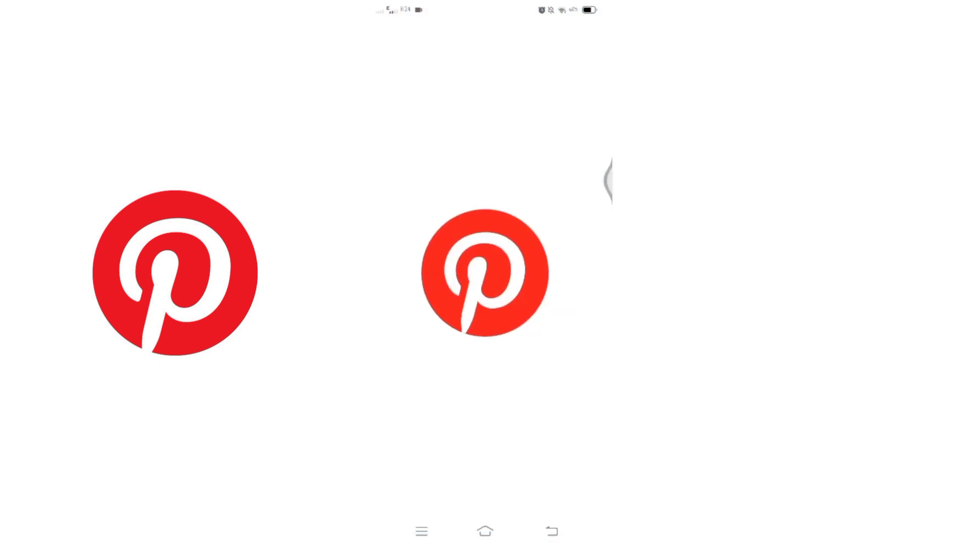
left_click(484, 273)
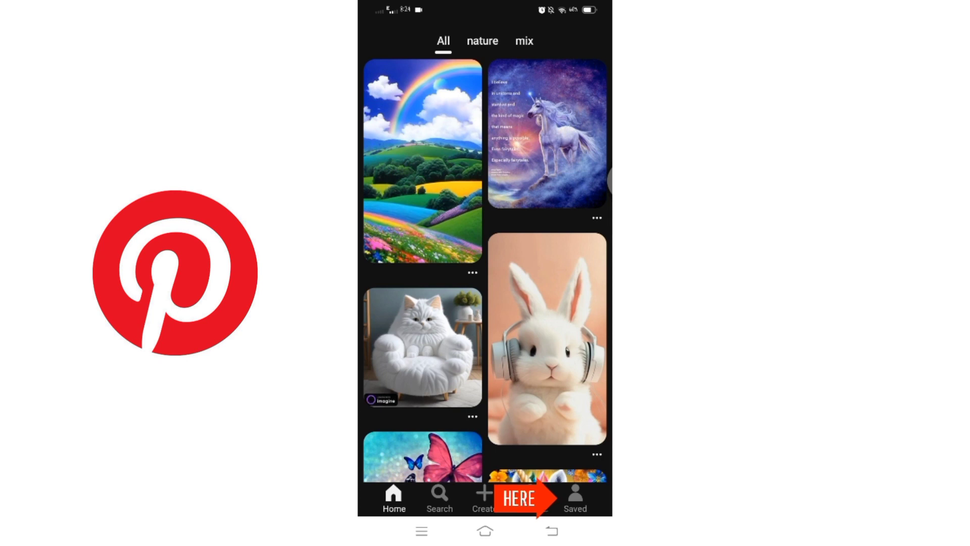
left_click(574, 498)
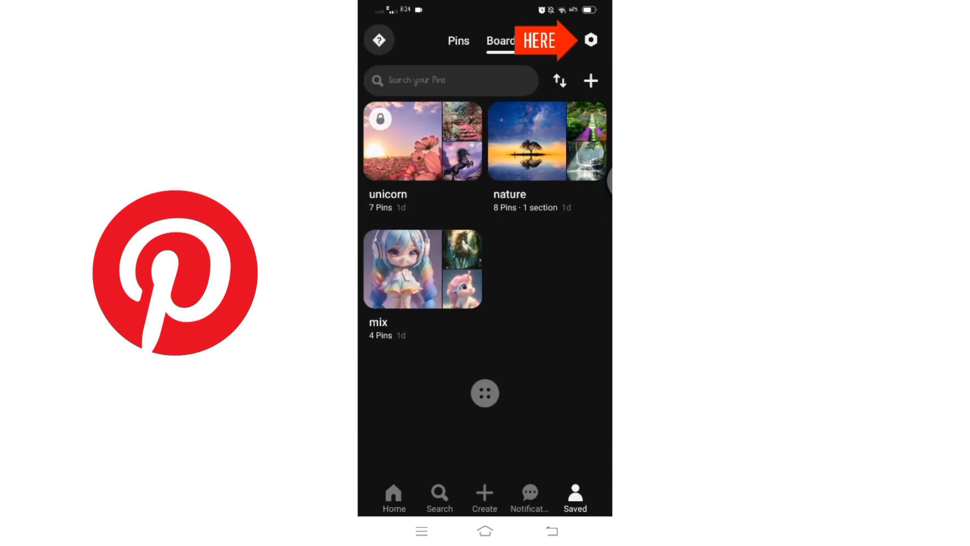
Open settings to the Email notifications page and scroll through the checked notification types
left_click(590, 40)
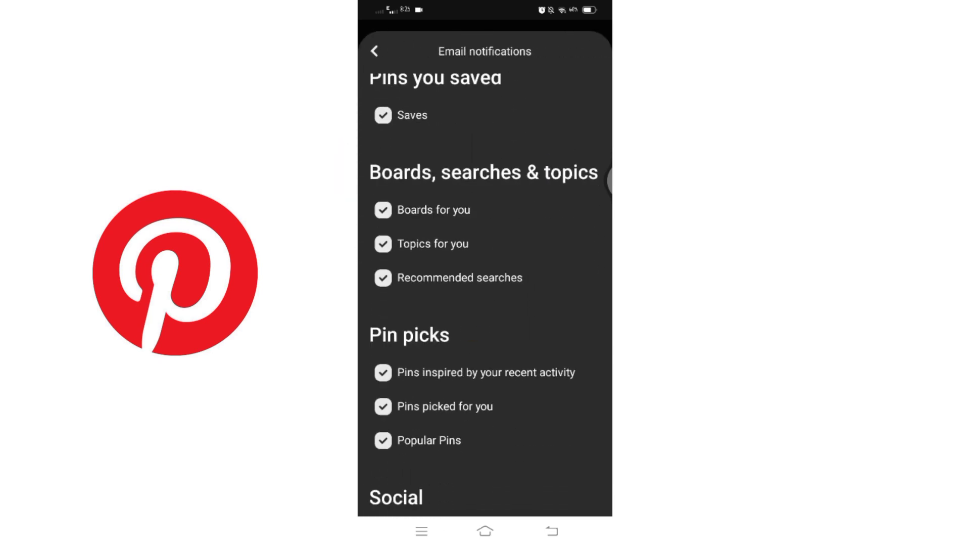
scroll("down", 3)
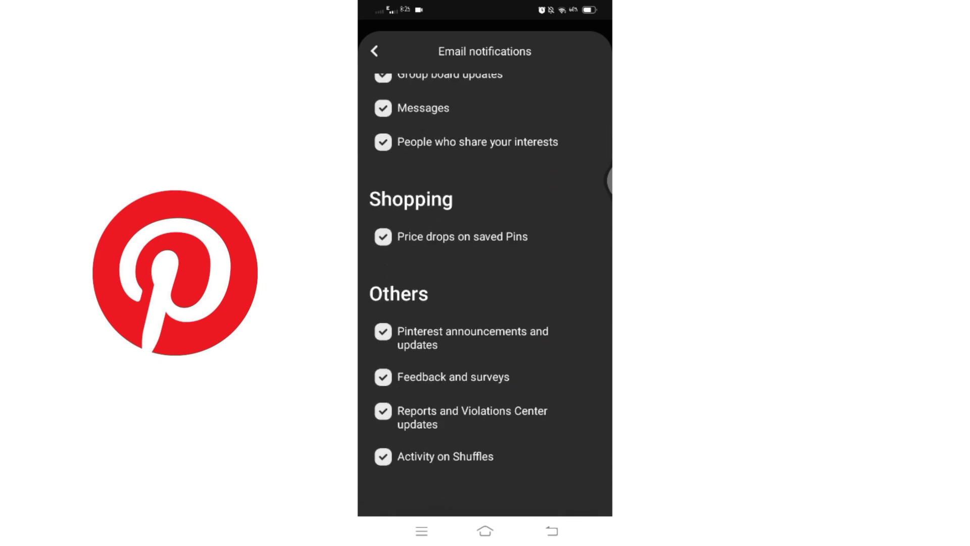
scroll("up", 3)
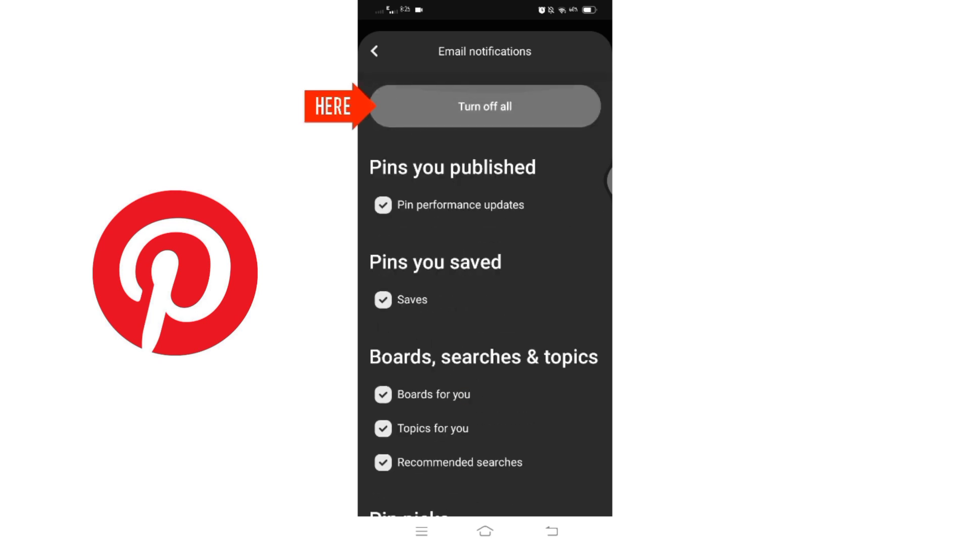
Use Turn off all and confirm, unchecking every email notification type
left_click(484, 106)
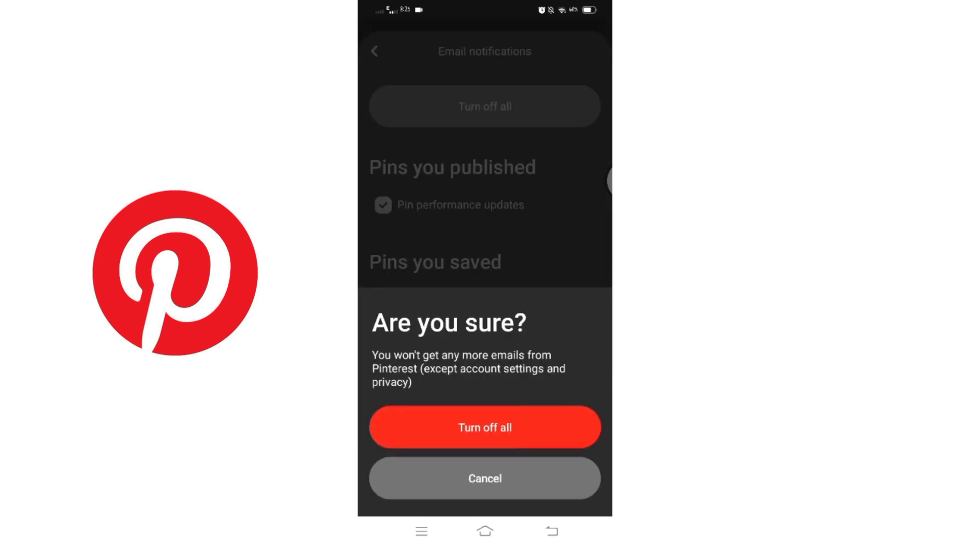
left_click(485, 426)
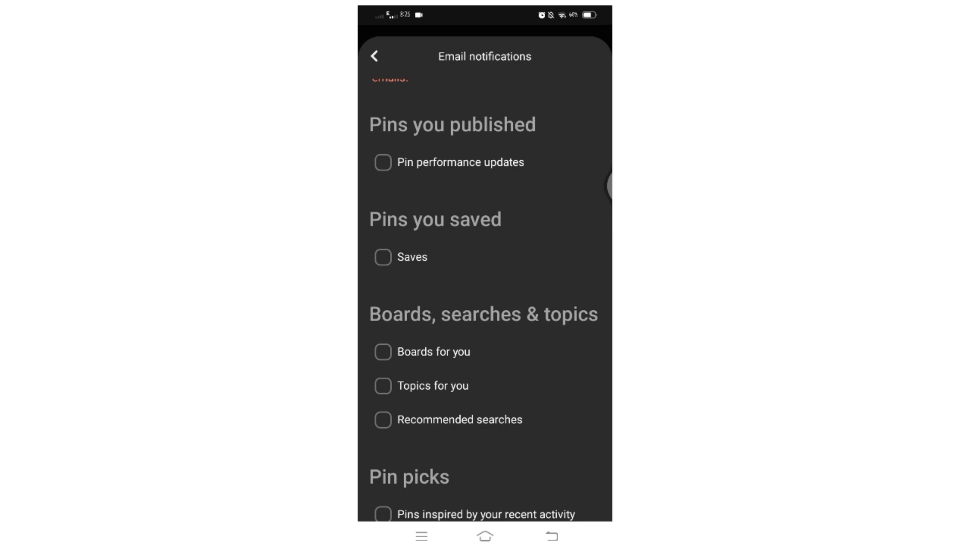
scroll("up", 3)
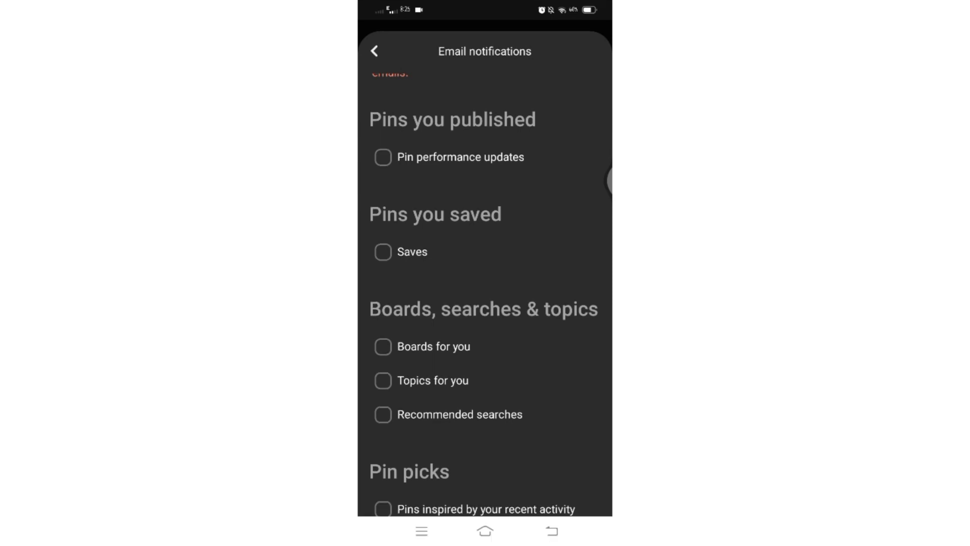